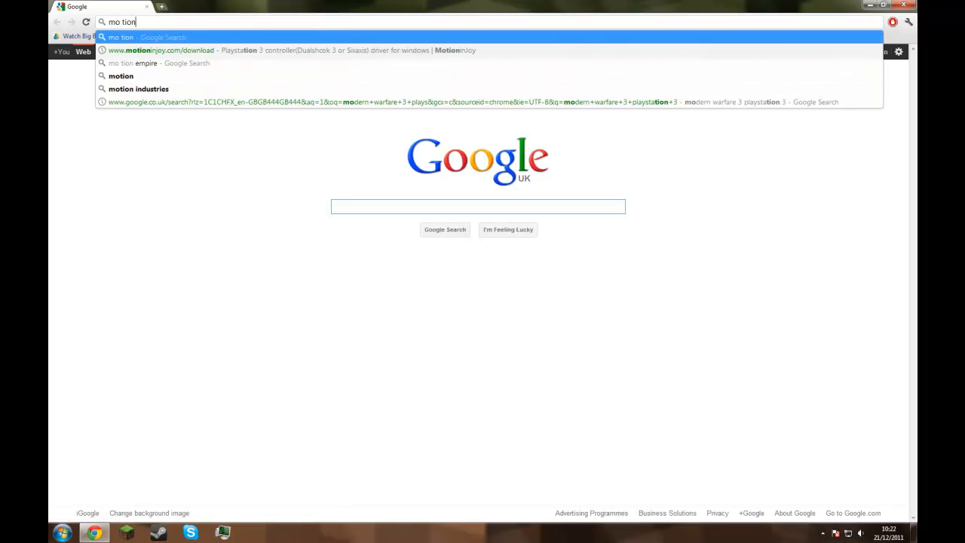
Step: Bring up the motioninjoy.com/download page and scroll to the PS3 driver version links
{"action": "left_click", "coordinate": [174, 52]}
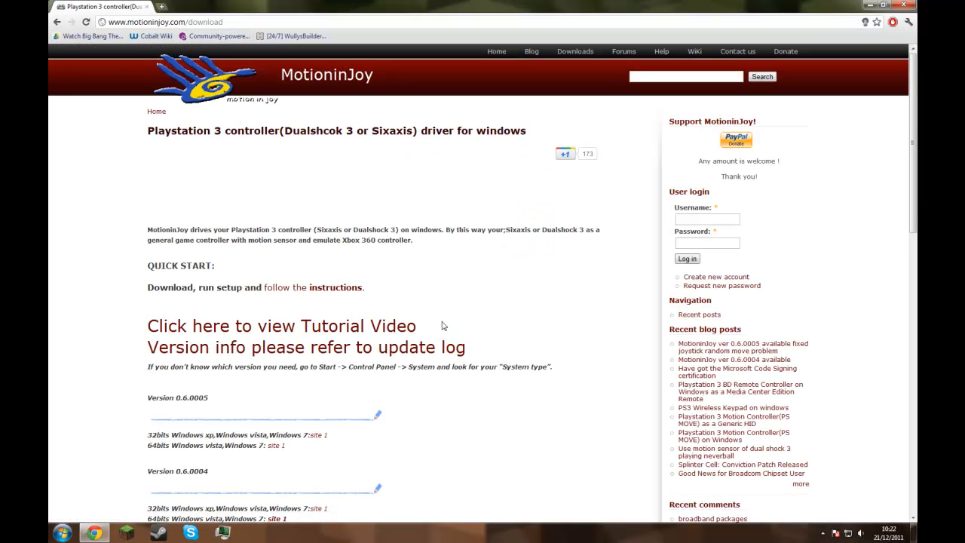
{"action": "mouse_move", "coordinate": [197, 455]}
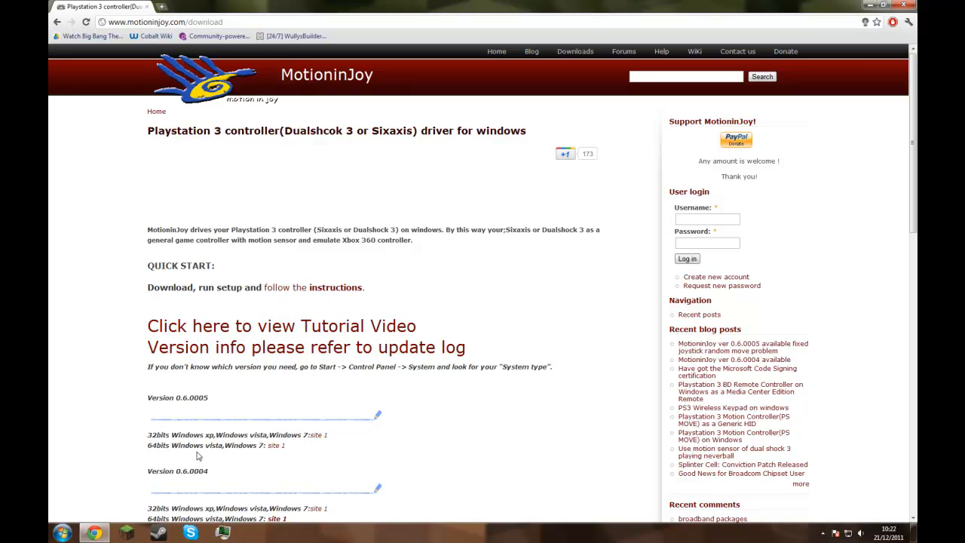
{"action": "scroll", "scroll_direction": "down", "scroll_amount": 3}
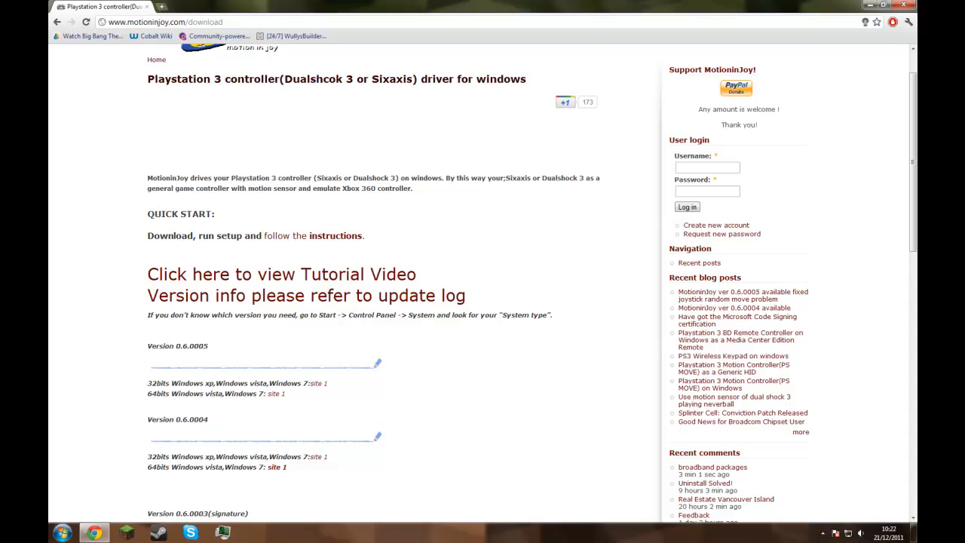
{"action": "mouse_move", "coordinate": [150, 401]}
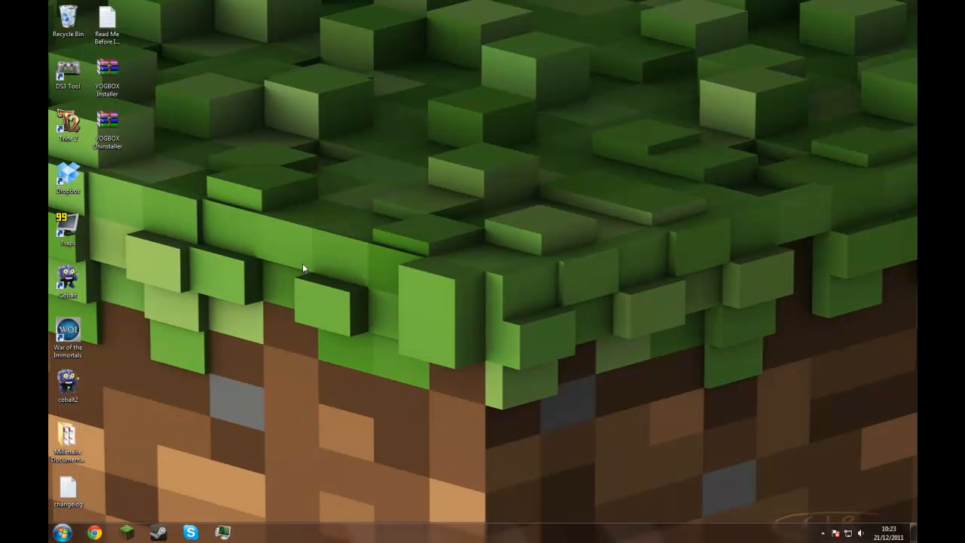
{"action": "mouse_move", "coordinate": [443, 312]}
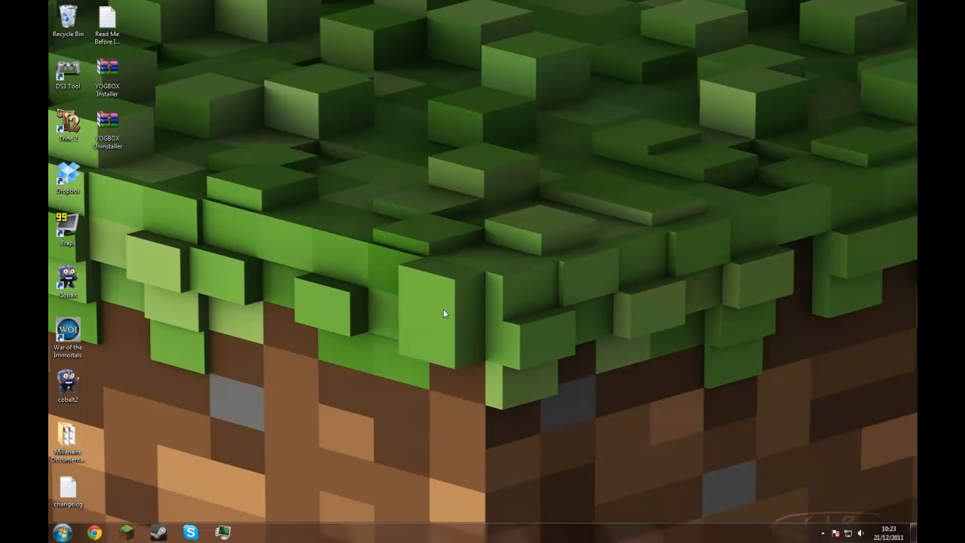
Step: Launch the DS3 Tool from its desktop shortcut
{"action": "left_click", "coordinate": [68, 73]}
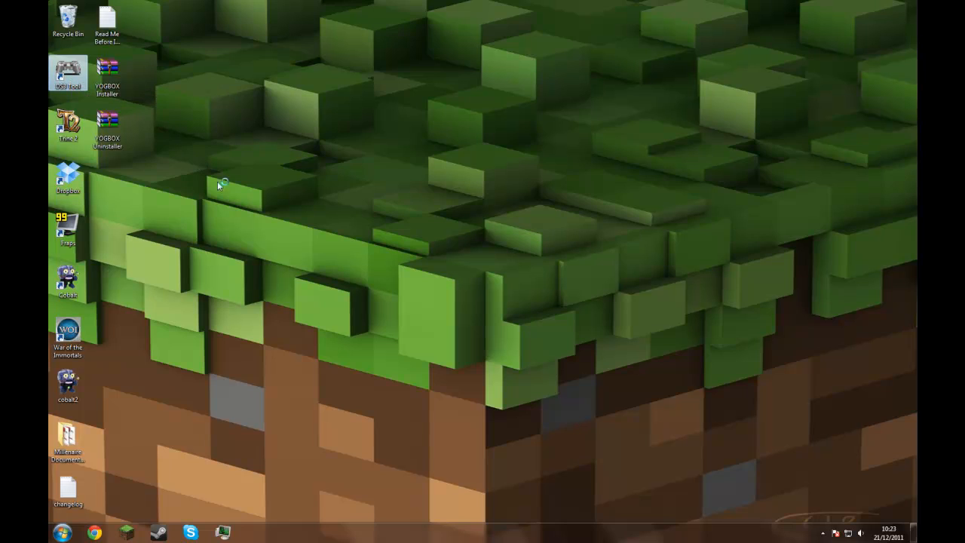
{"action": "mouse_move", "coordinate": [235, 142]}
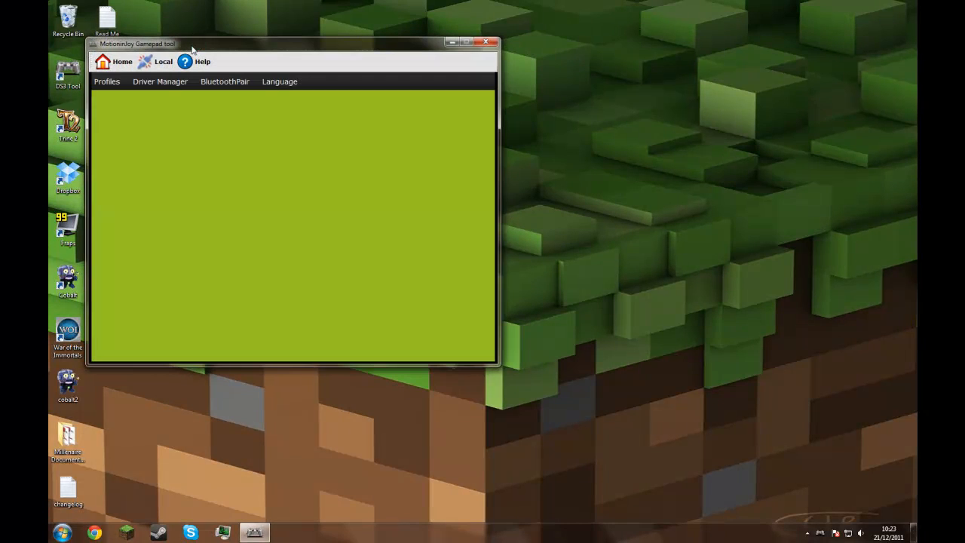
Step: Show the Profiles page with the connected DualShock 3 and demo profile
{"action": "left_click", "coordinate": [124, 60]}
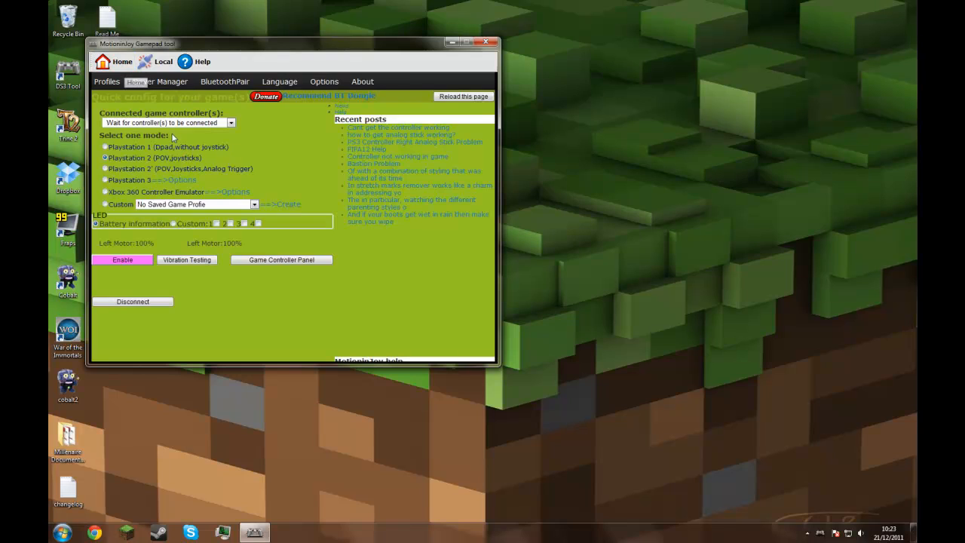
{"action": "mouse_move", "coordinate": [162, 287]}
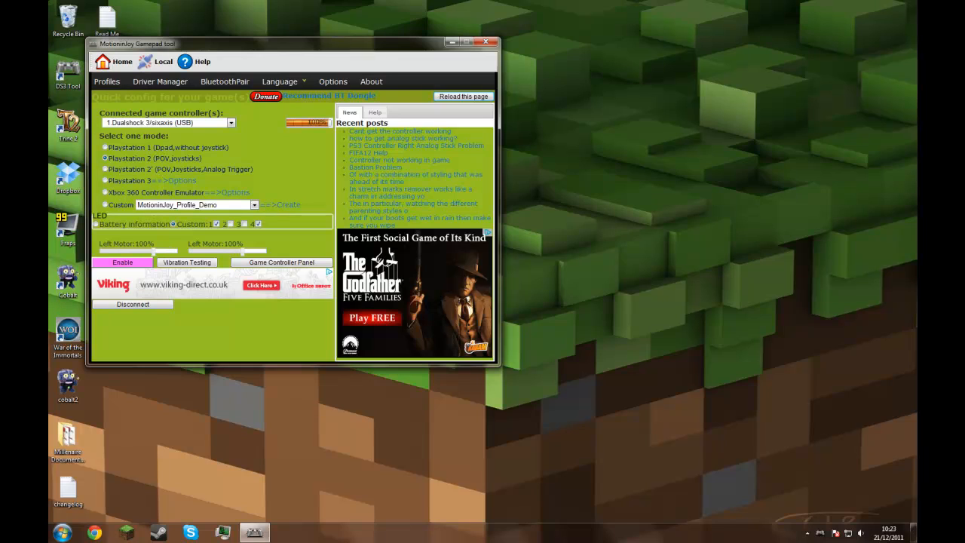
Step: In Driver Manager, tick Port_#0005.Hub_#0001 and load the MotioninJoy driver for it
{"action": "left_click", "coordinate": [160, 81]}
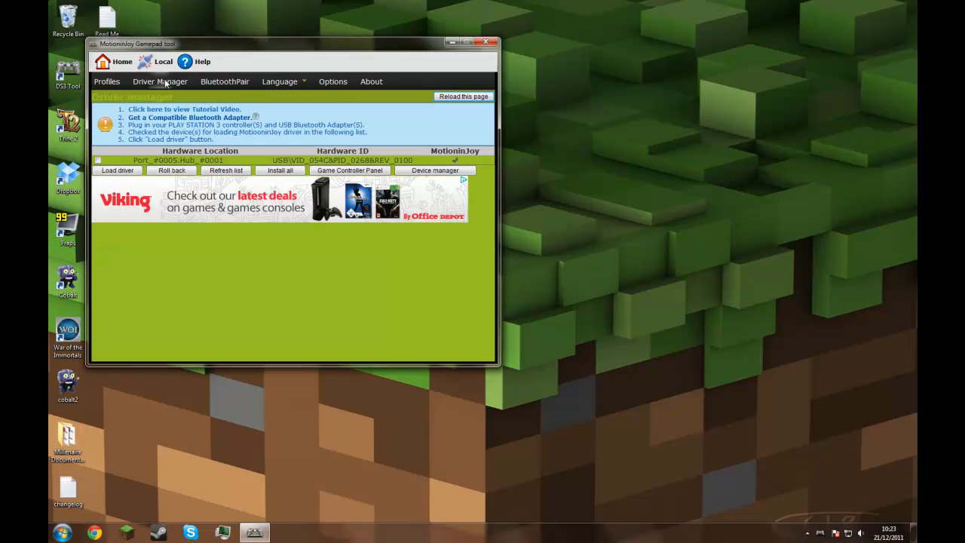
{"action": "left_click", "coordinate": [199, 160]}
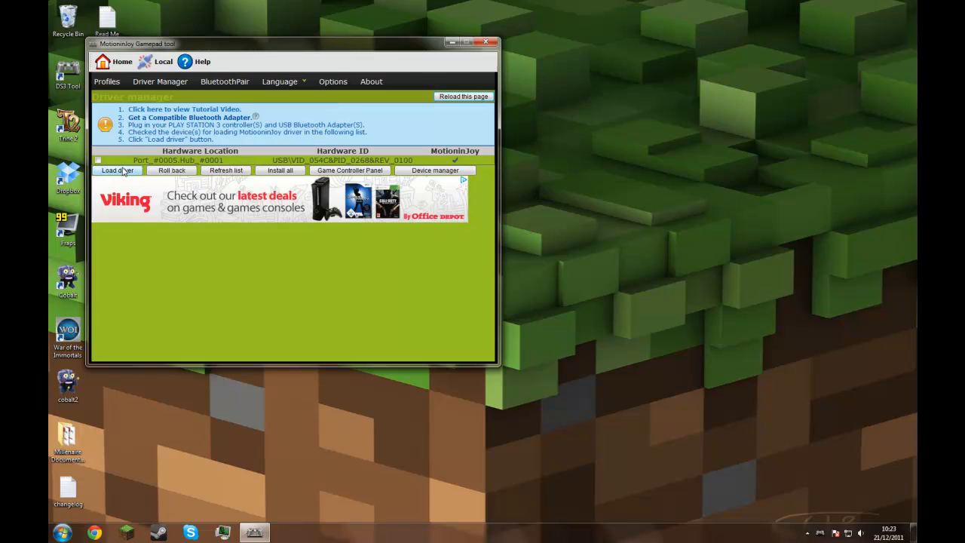
{"action": "left_click", "coordinate": [226, 160]}
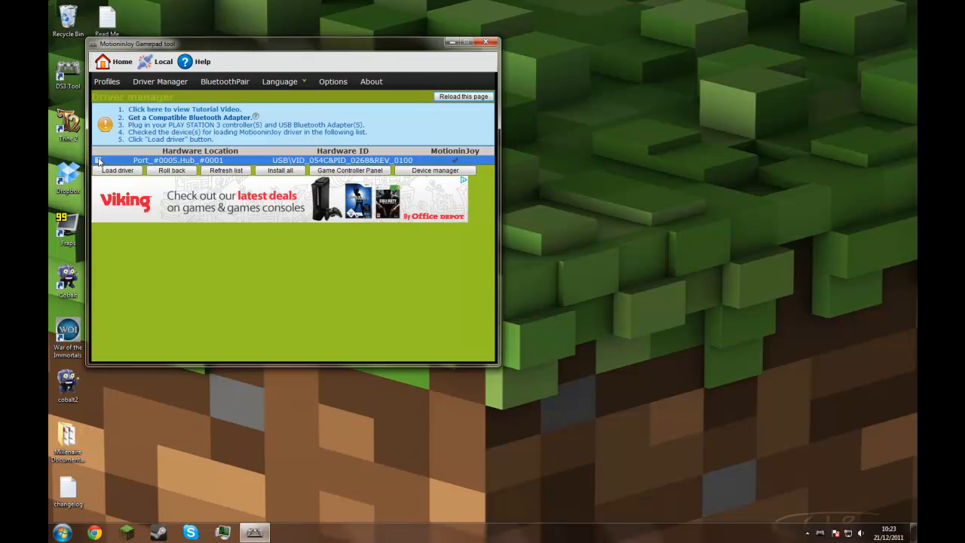
{"action": "left_click", "coordinate": [100, 160]}
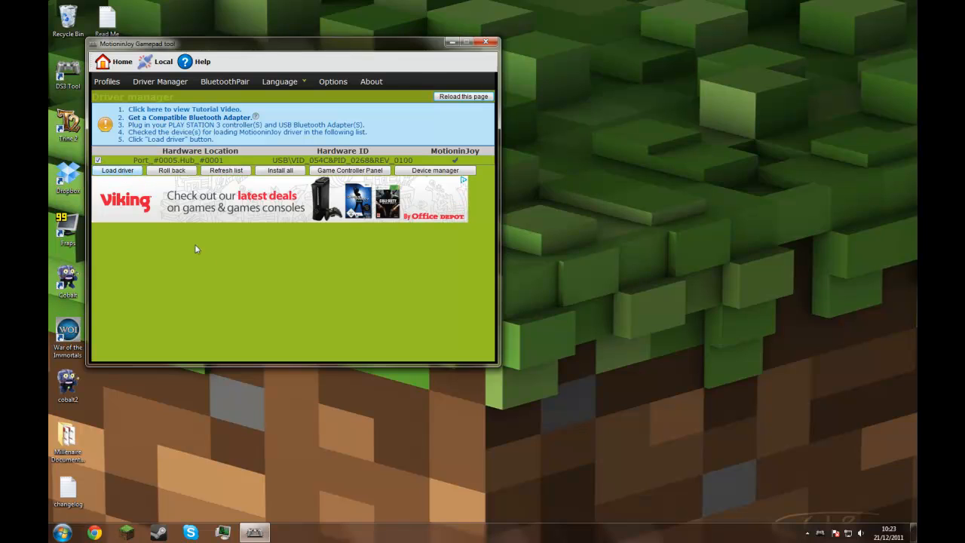
{"action": "mouse_move", "coordinate": [184, 257]}
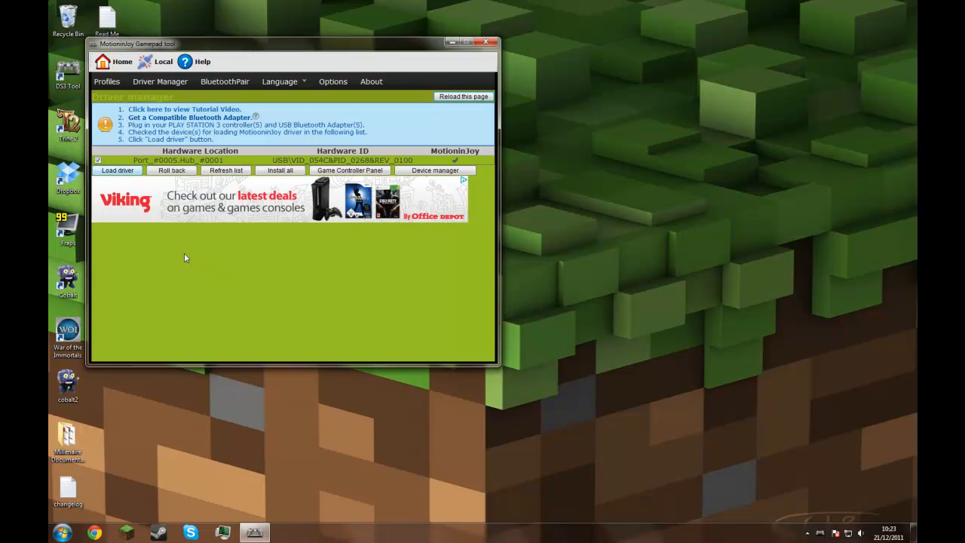
{"action": "mouse_move", "coordinate": [148, 254]}
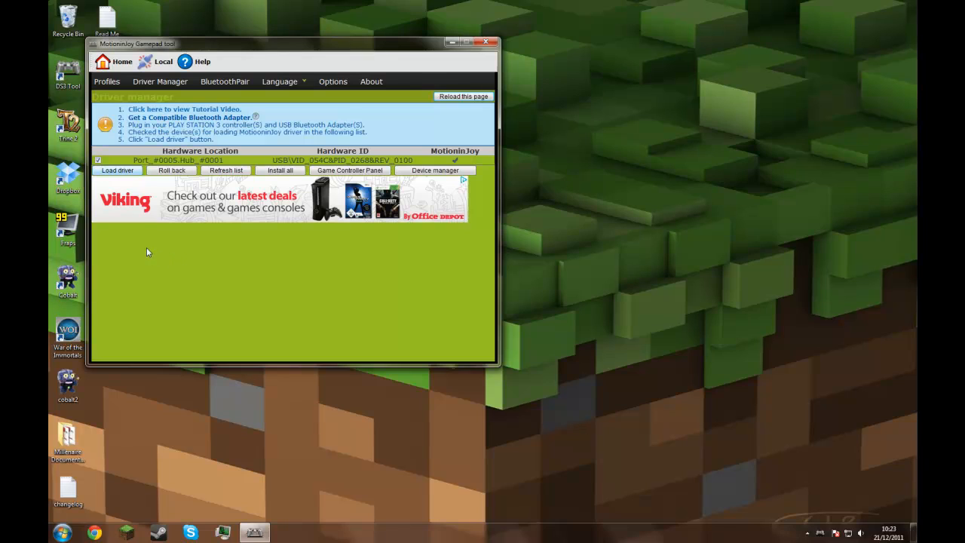
{"action": "mouse_move", "coordinate": [208, 265]}
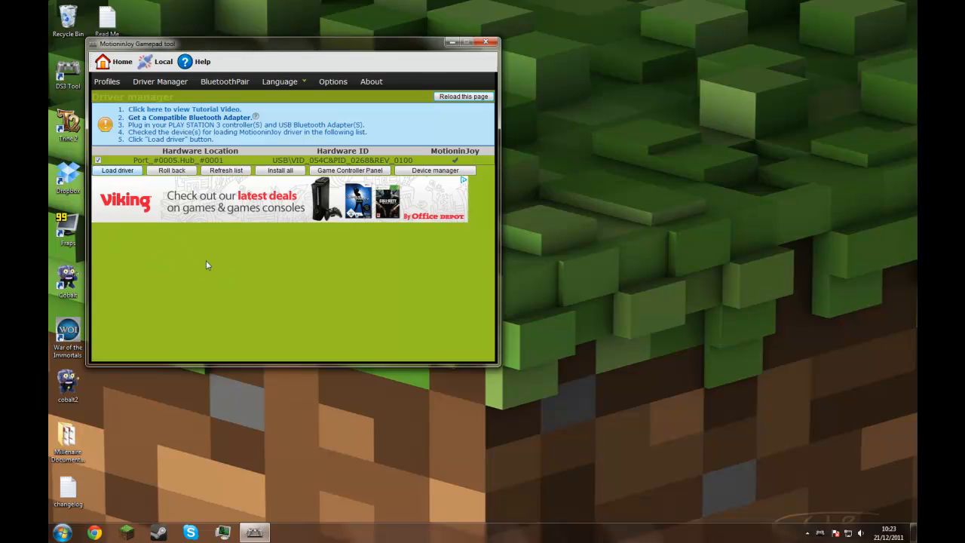
{"action": "mouse_move", "coordinate": [223, 262]}
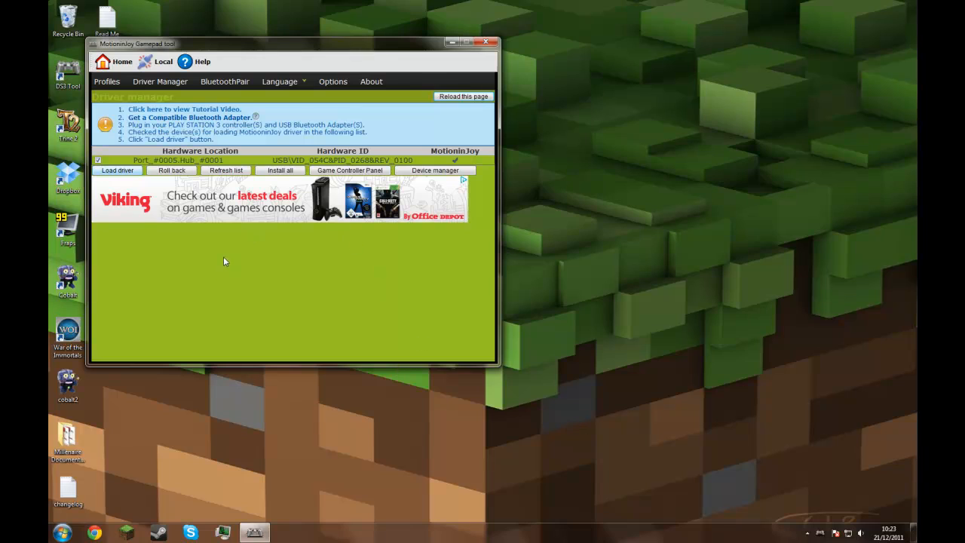
{"action": "mouse_move", "coordinate": [205, 279]}
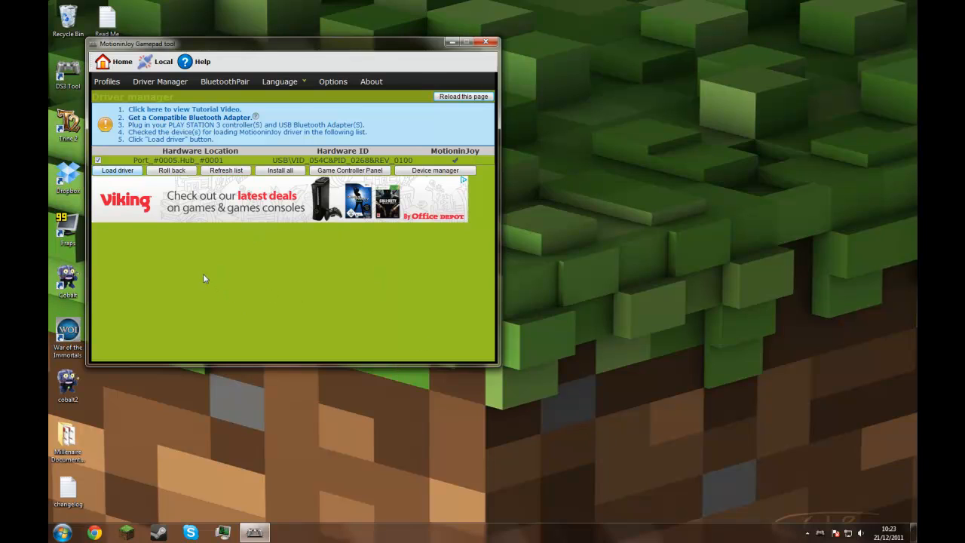
{"action": "mouse_move", "coordinate": [398, 320]}
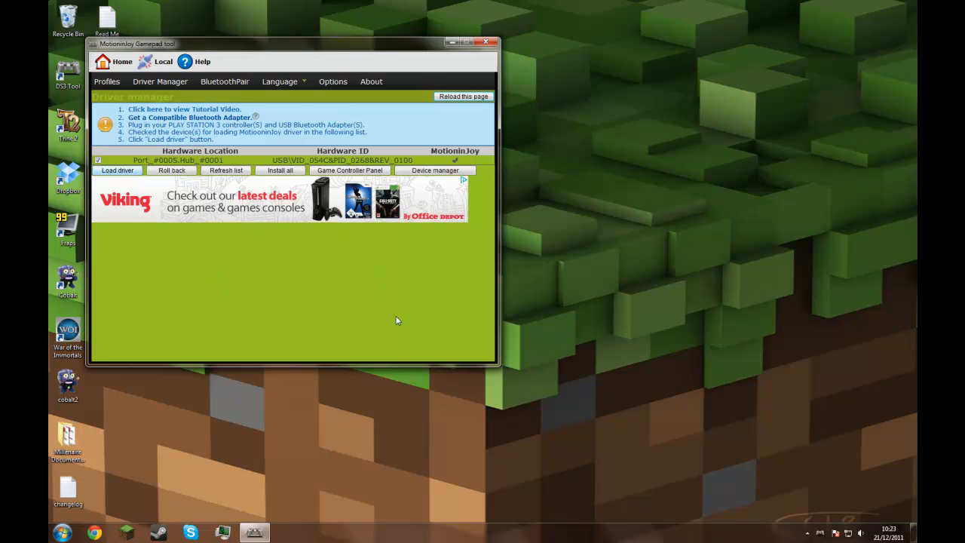
{"action": "mouse_move", "coordinate": [313, 333]}
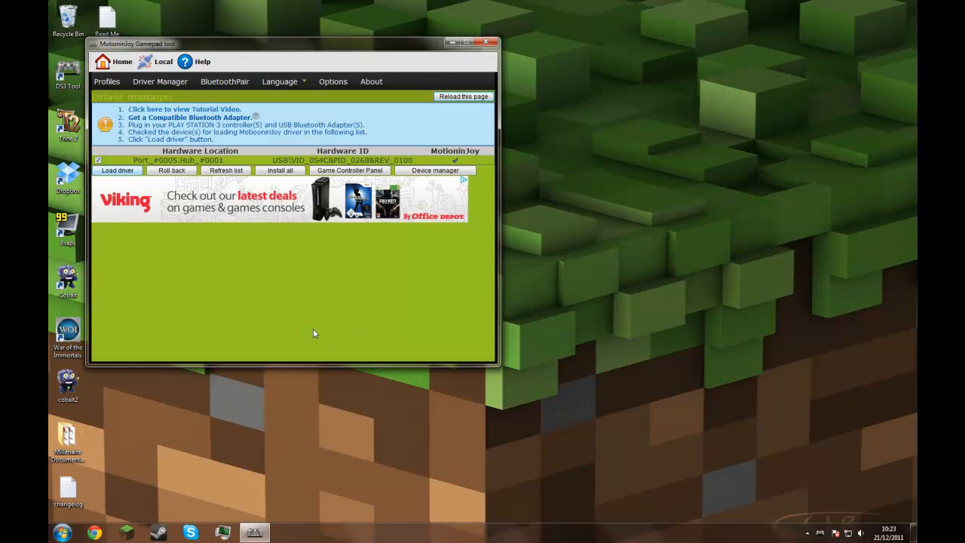
{"action": "left_click", "coordinate": [118, 169]}
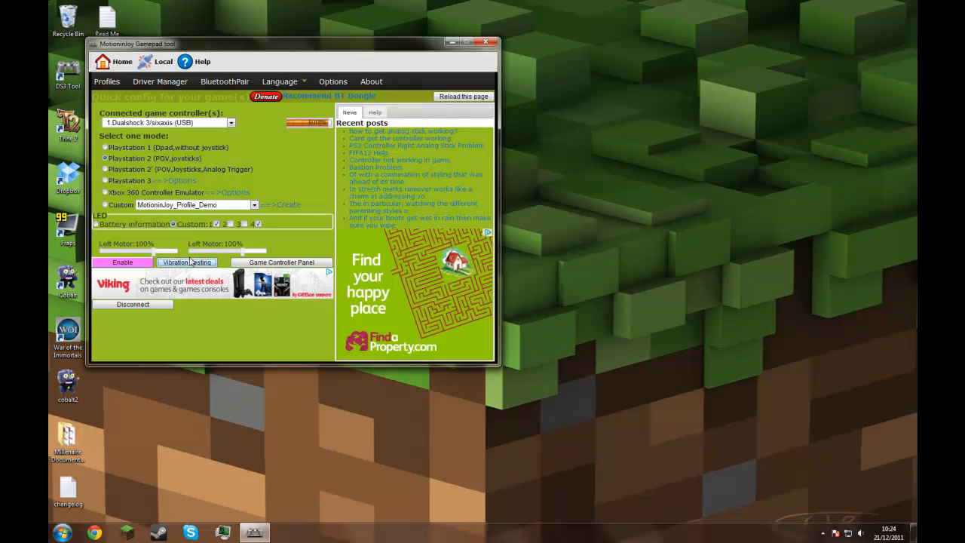
Step: Show the Help information beside the connected controller settings on the Profiles page
{"action": "left_click", "coordinate": [374, 112]}
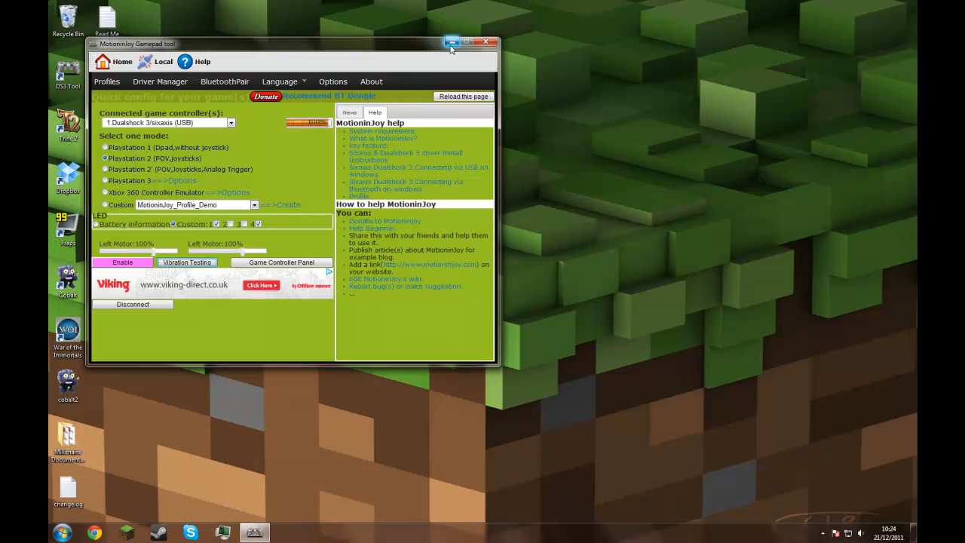
{"action": "mouse_move", "coordinate": [455, 51]}
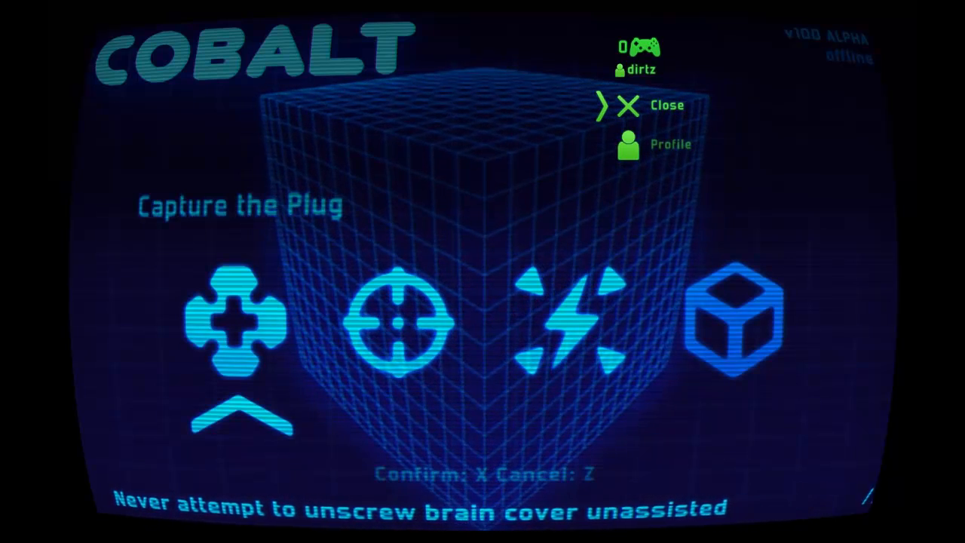
Step: Select Profile in Cobalt's menu to list Switch Profile, Presets and Colors
{"action": "key", "text": "Down"}
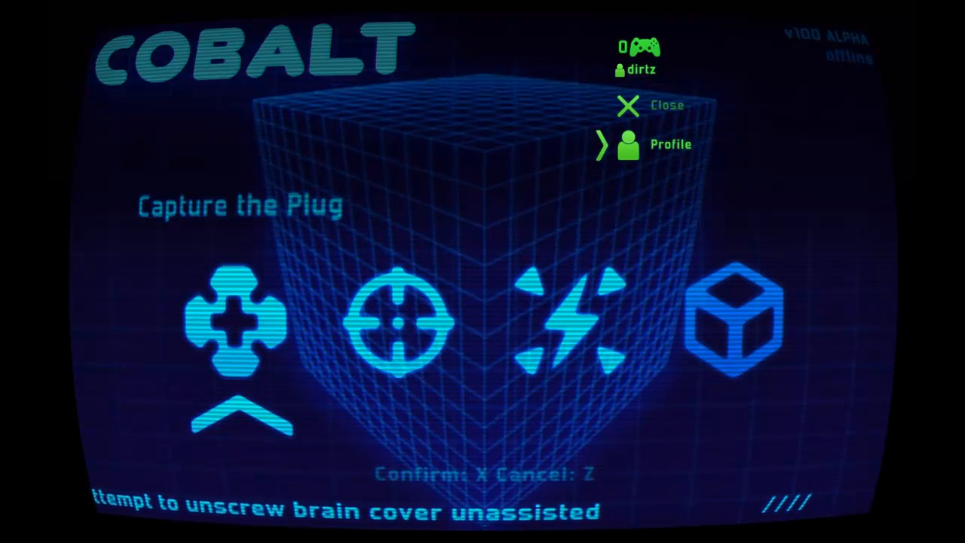
{"action": "left_click", "coordinate": [631, 144]}
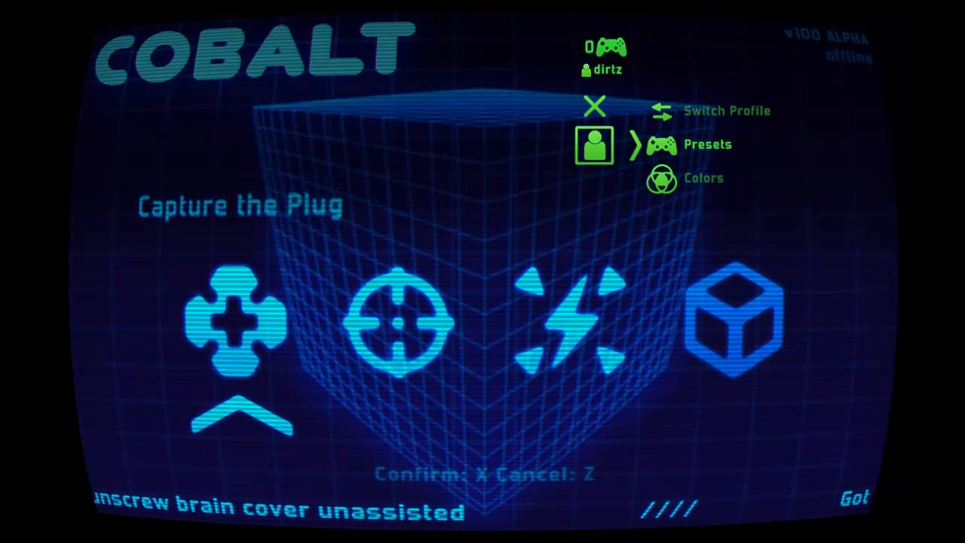